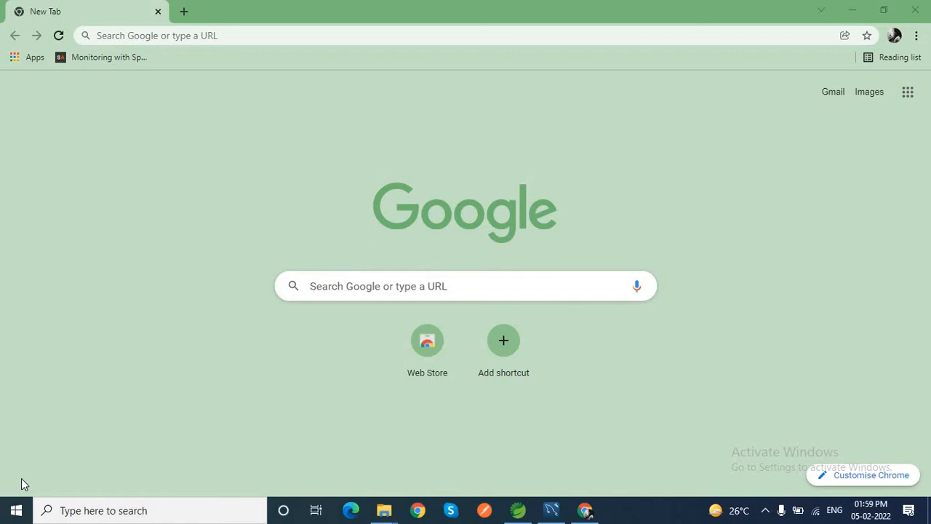
mouse_move(148, 464)
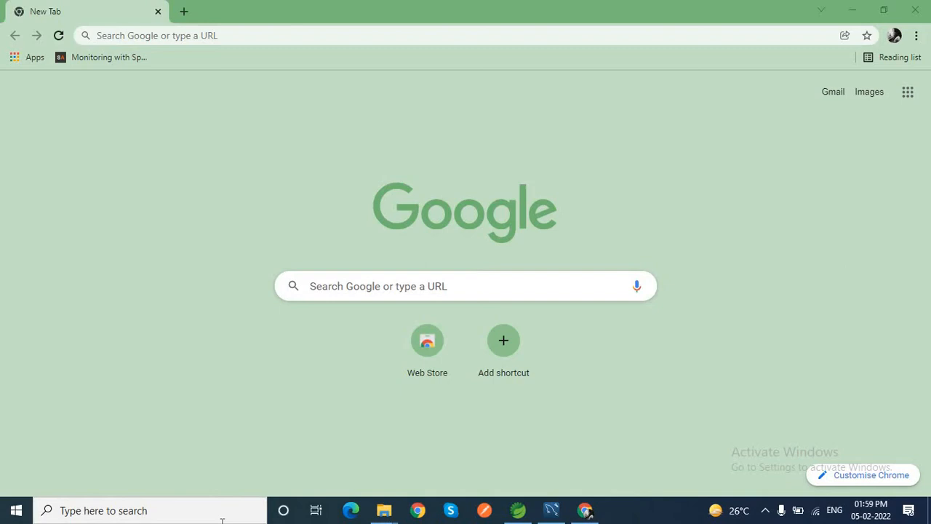
Step: Bring Spring Tool Suite forward and expand the SpringbootWithRestAPI project in Package Explorer
click(518, 510)
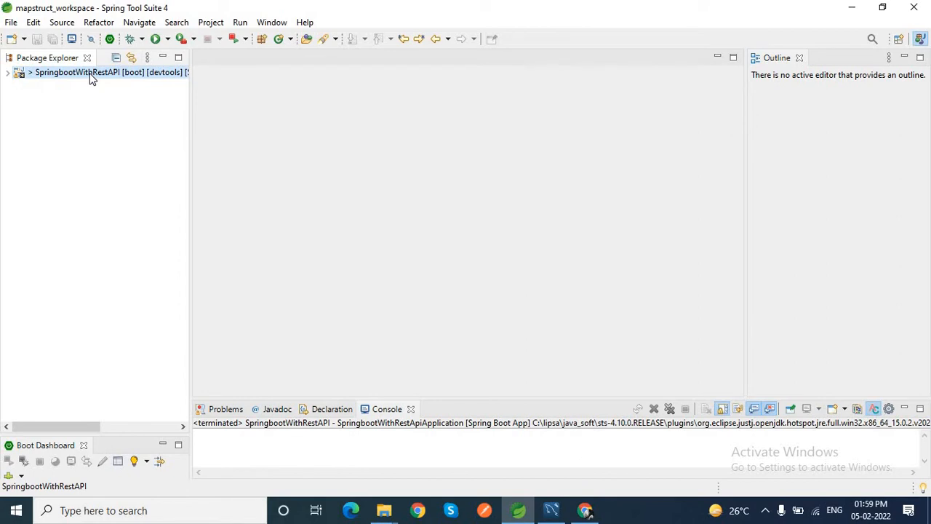
mouse_move(32, 85)
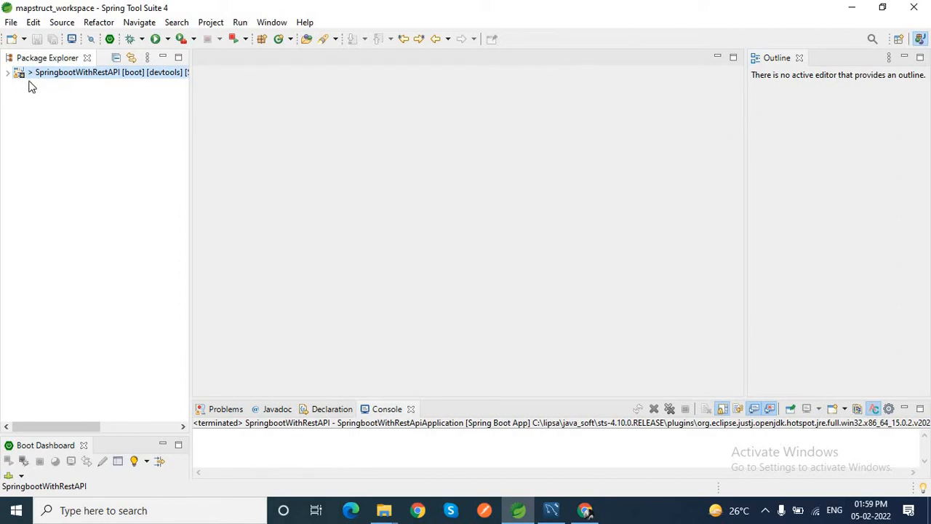
click(7, 73)
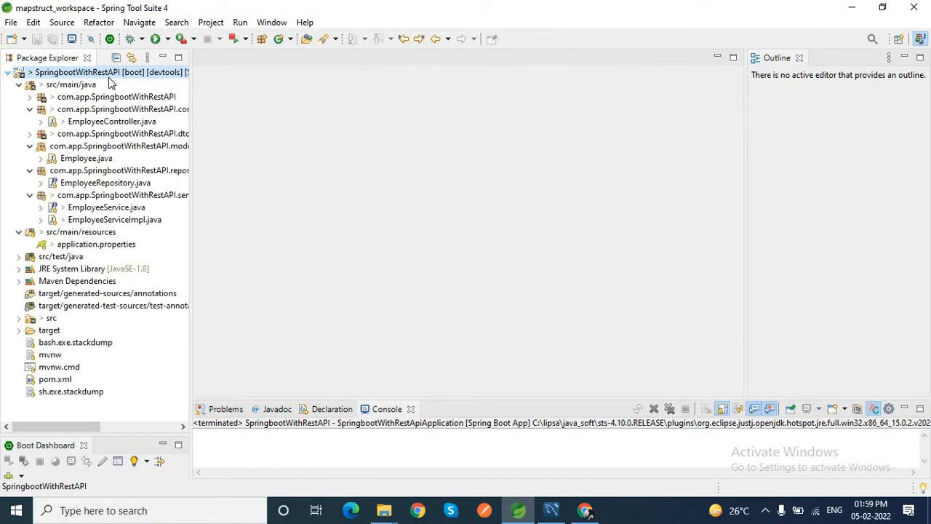
mouse_move(192, 102)
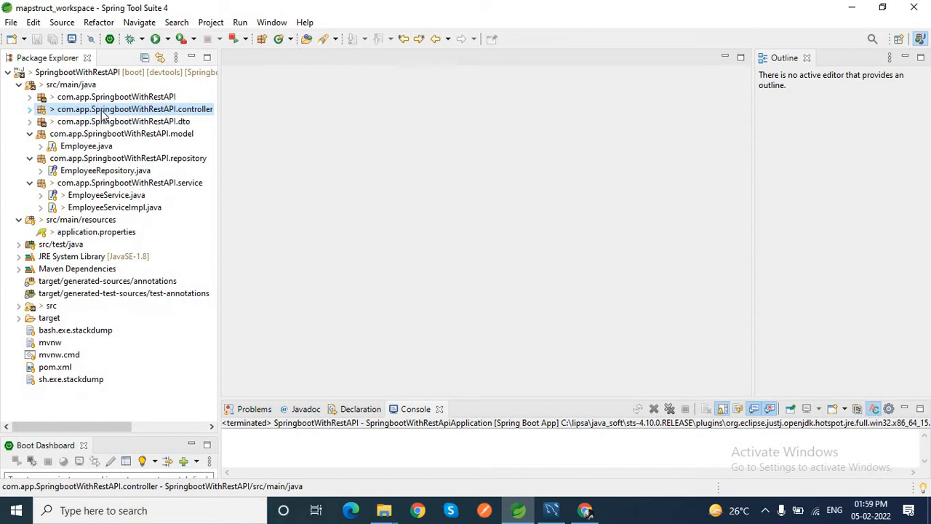
Step: Expand the dto, model, repository, service and controller packages to reveal their Java files
click(30, 107)
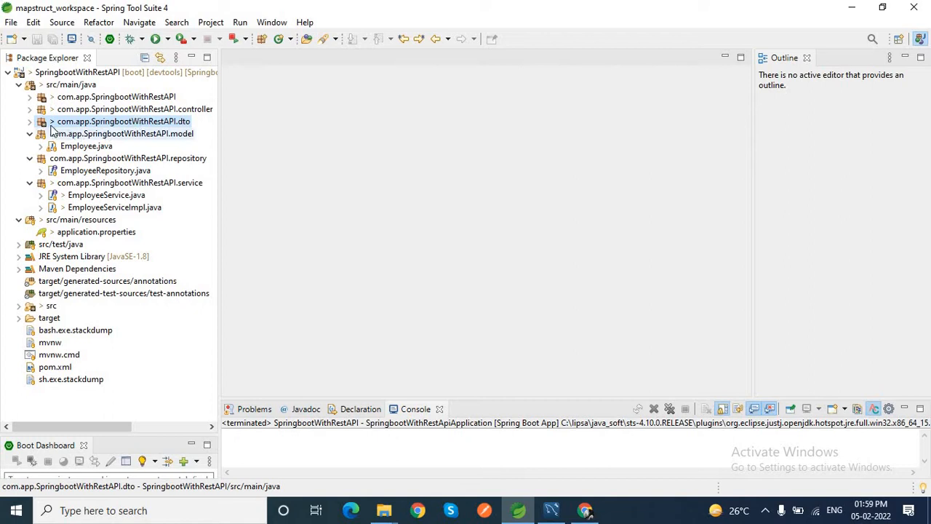
click(40, 123)
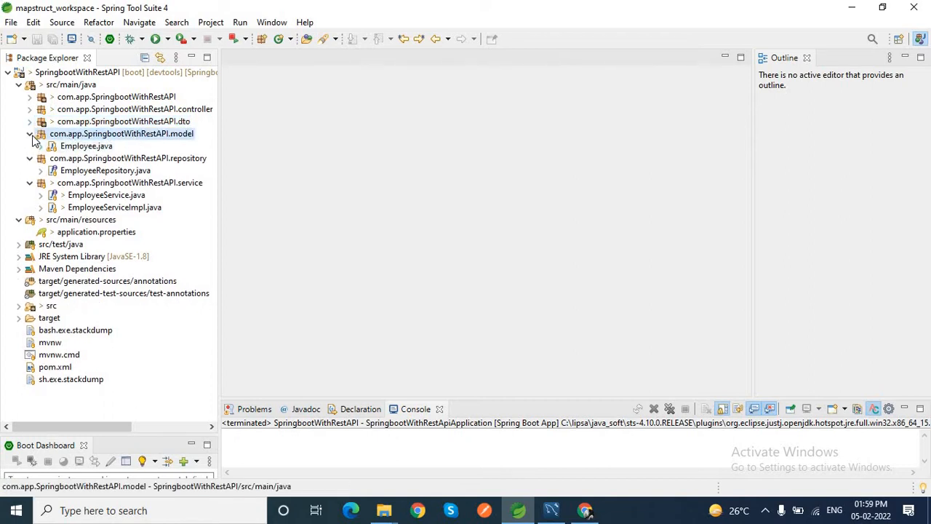
click(86, 146)
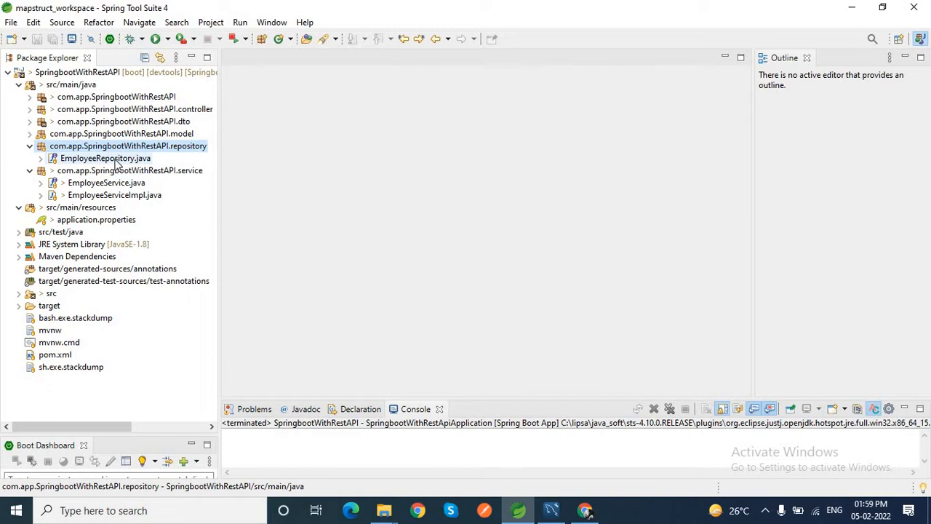
click(130, 170)
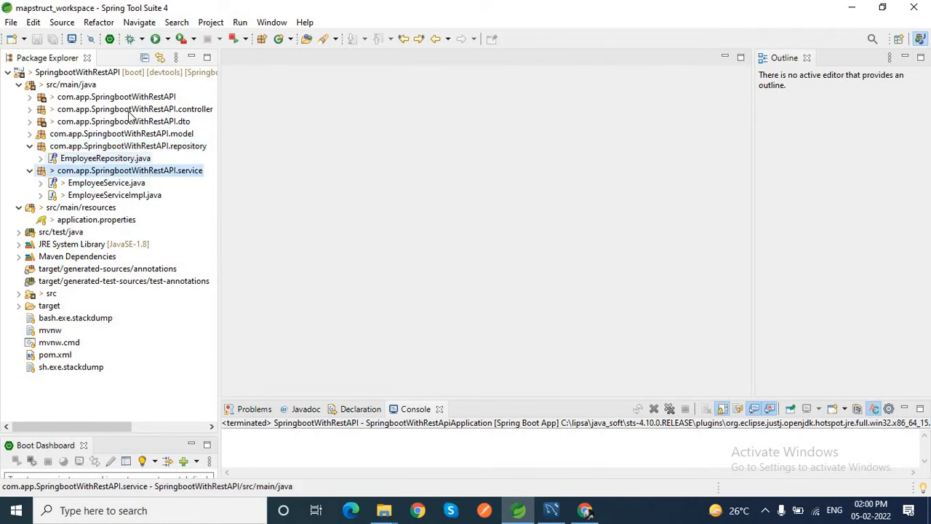
click(41, 109)
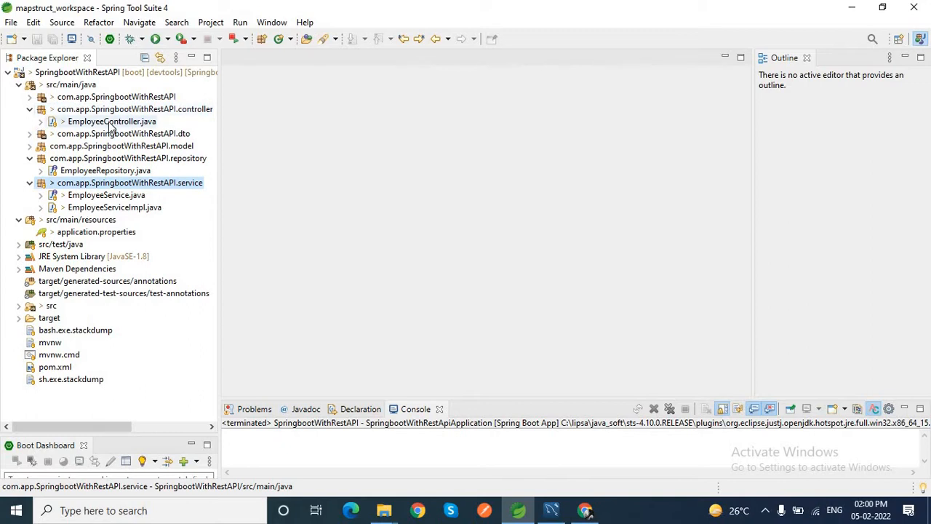
Step: Open EmployeeController.java and jump to the EmployeeDTO declaration from the saveEmployee parameter
double_click(110, 122)
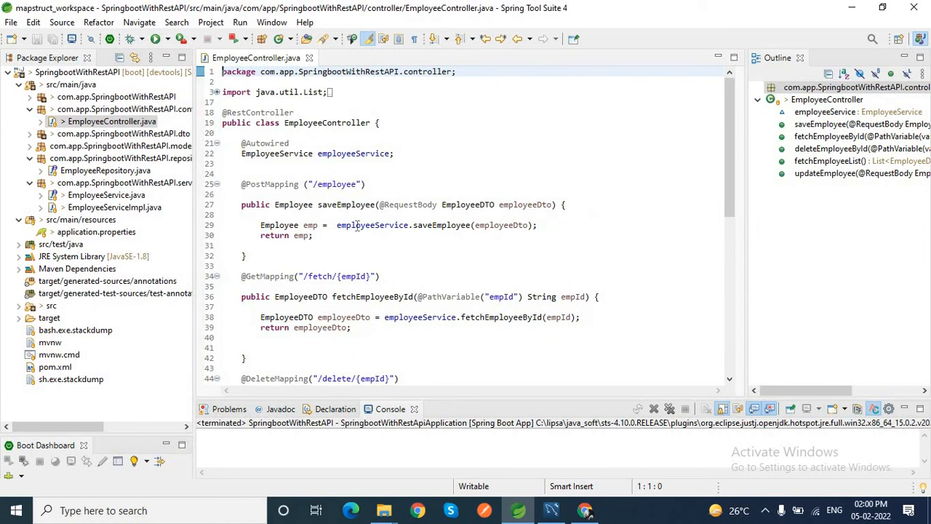
double_click(335, 183)
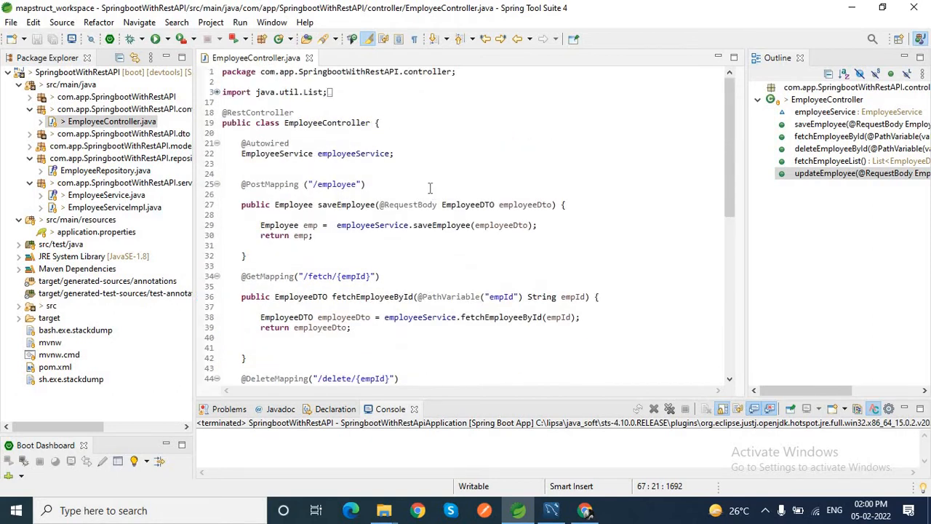
mouse_move(363, 211)
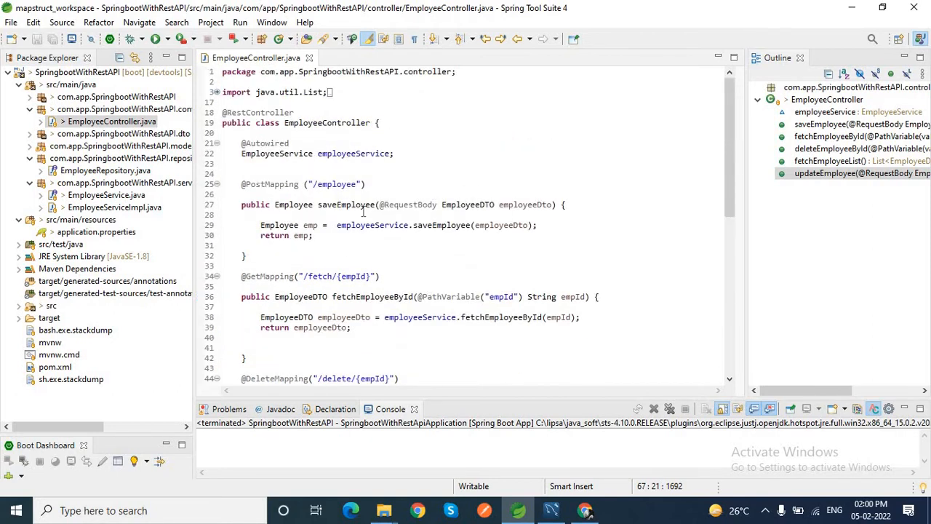
double_click(346, 204)
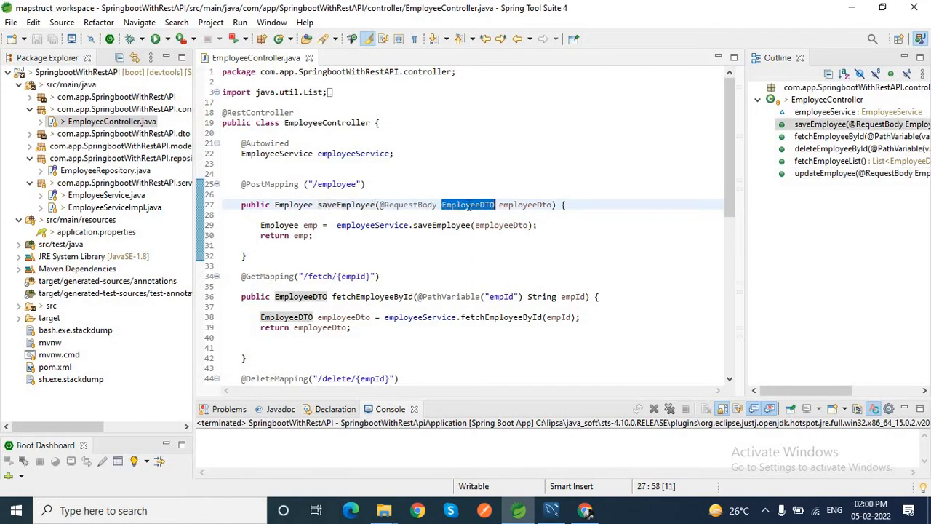
mouse_move(468, 204)
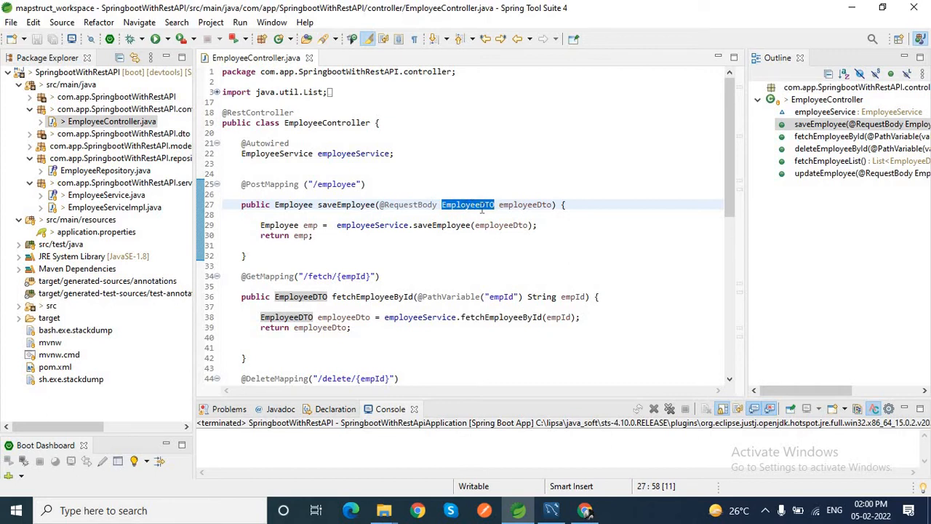
mouse_move(469, 204)
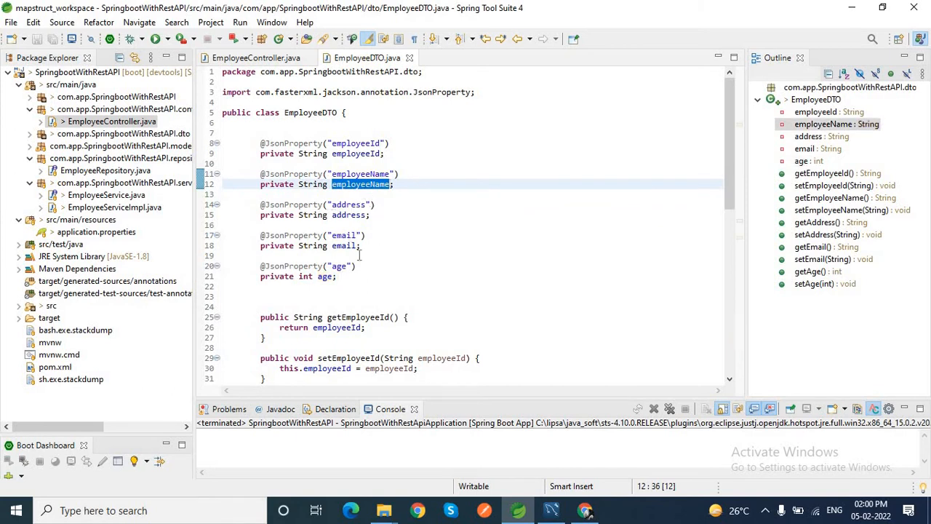
Step: Return to the EmployeeController.java editor tab
click(256, 58)
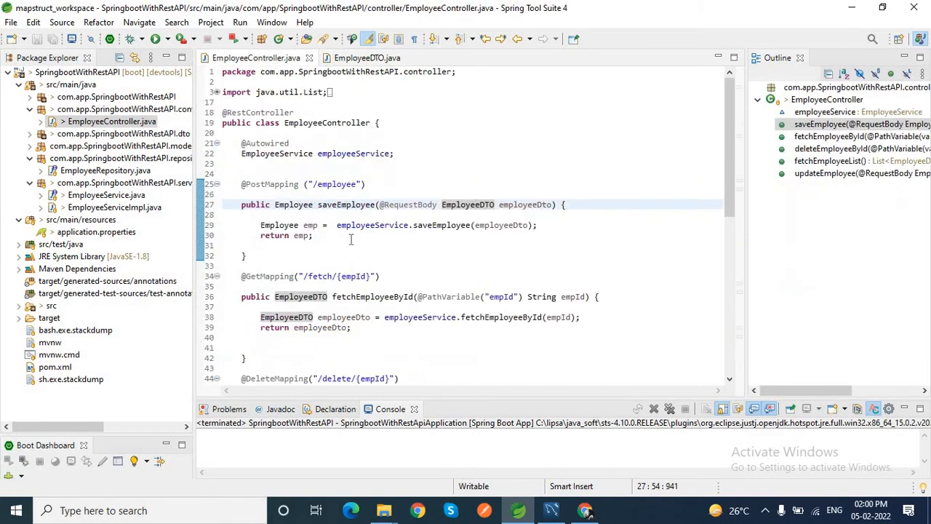
mouse_move(294, 204)
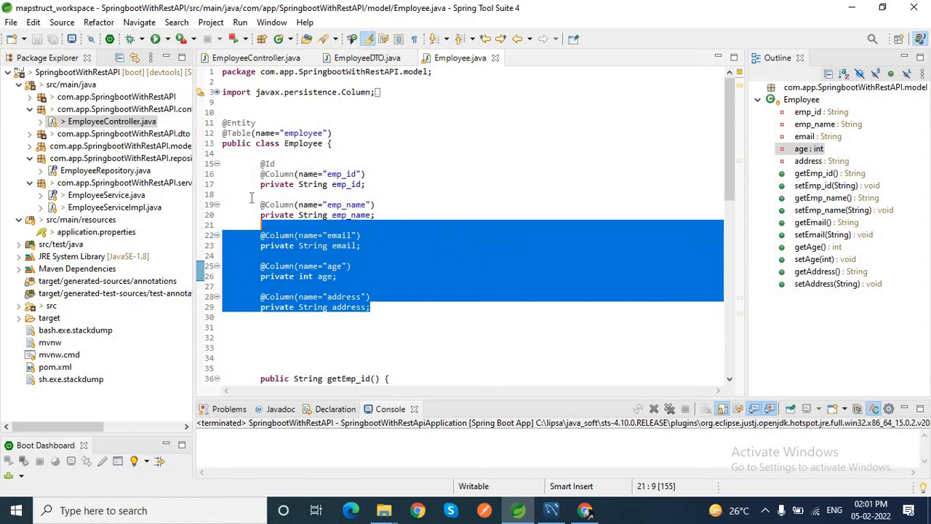
click(434, 211)
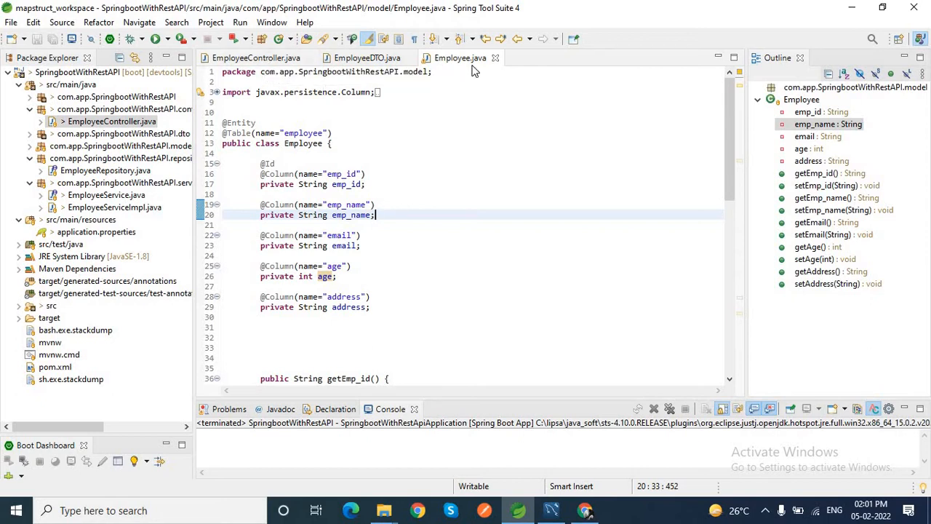
mouse_move(323, 108)
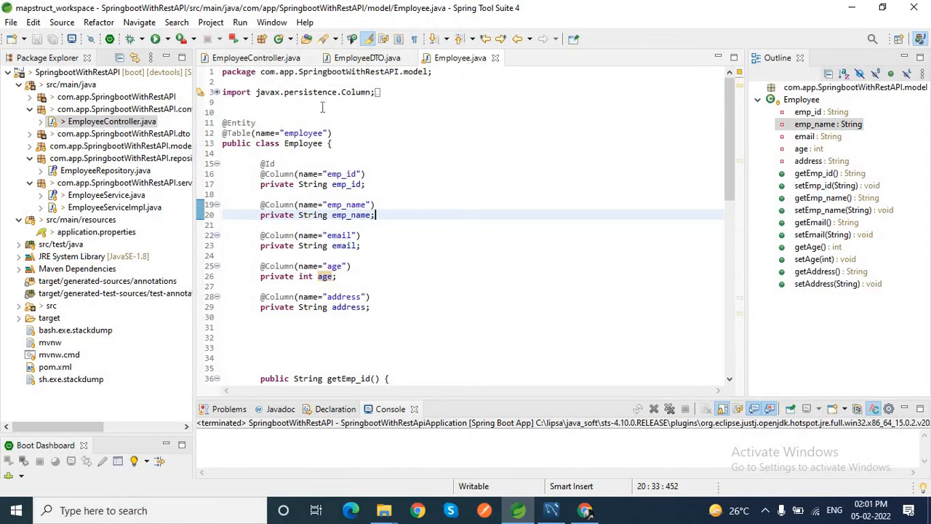
click(256, 58)
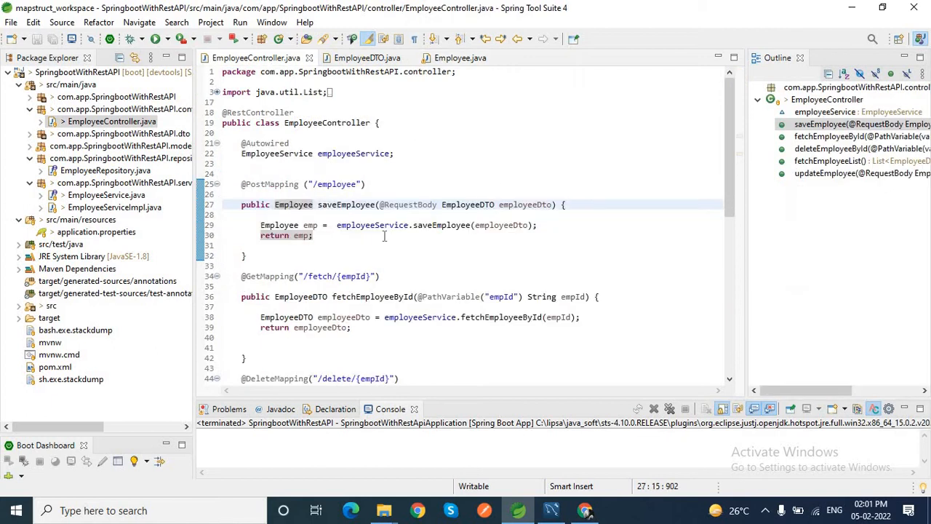
drag(261, 224, 313, 235)
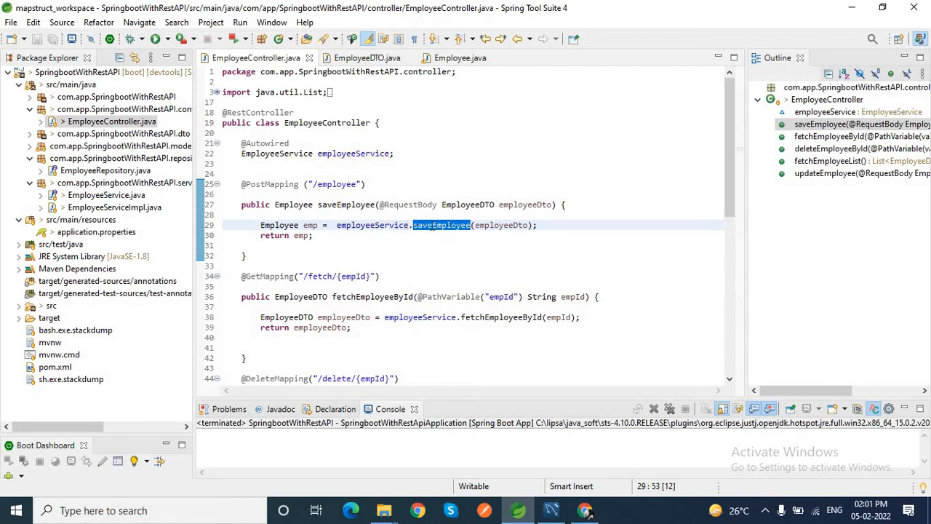
double_click(525, 204)
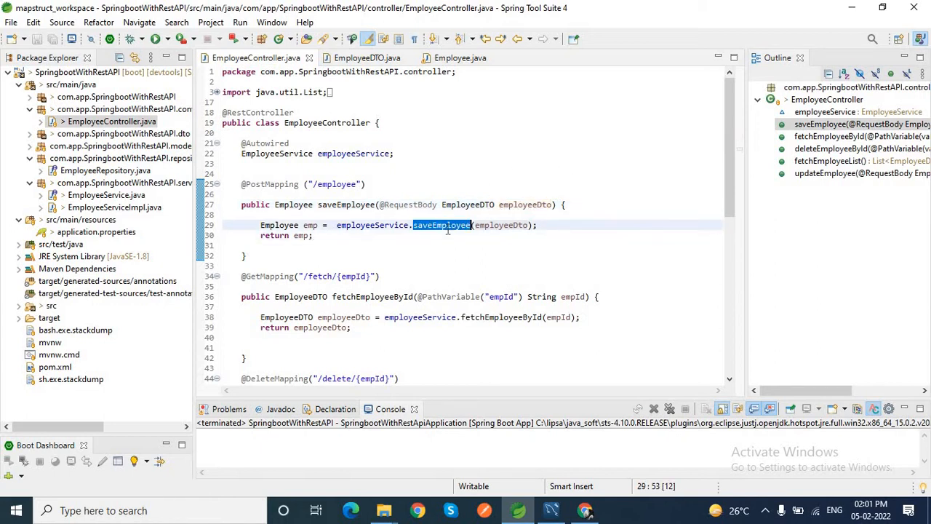
mouse_move(442, 224)
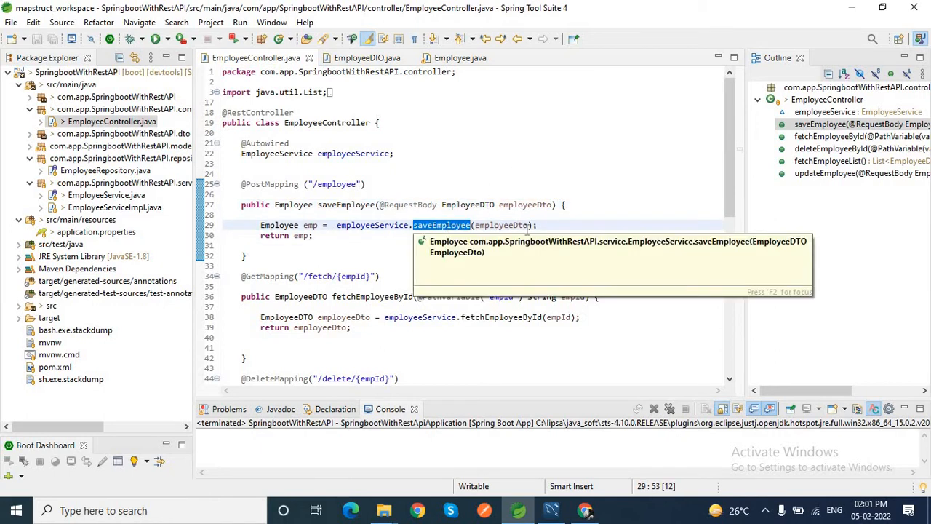
double_click(279, 224)
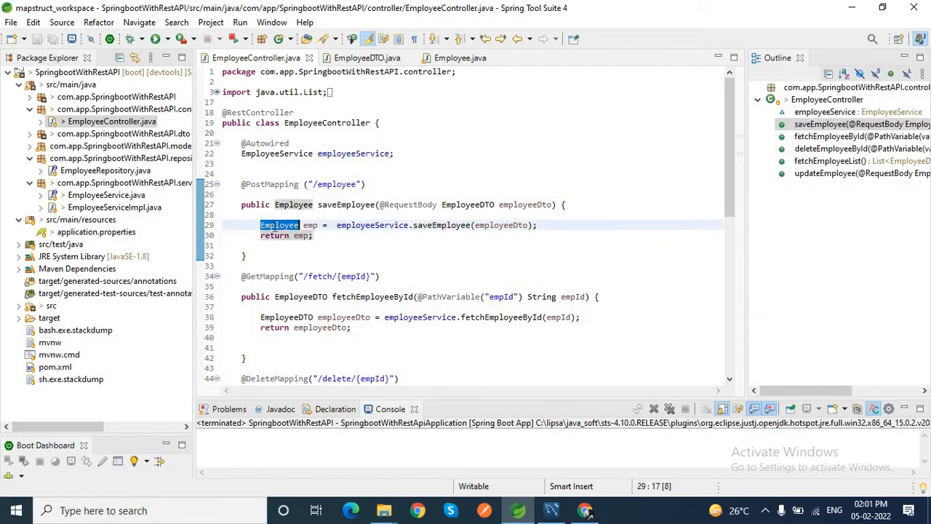
click(262, 244)
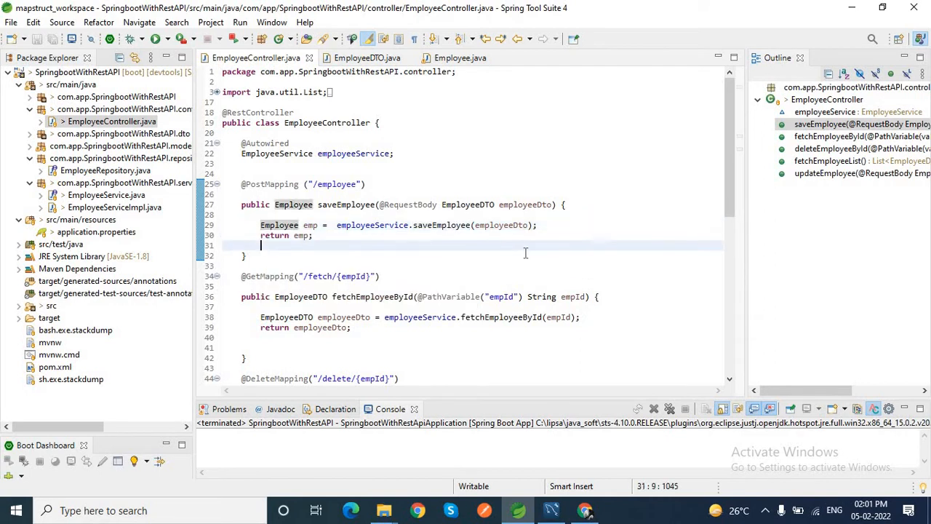
Step: Open EmployeeServiceImpl.java and highlight all usages of the employee variable in saveEmployee
click(442, 224)
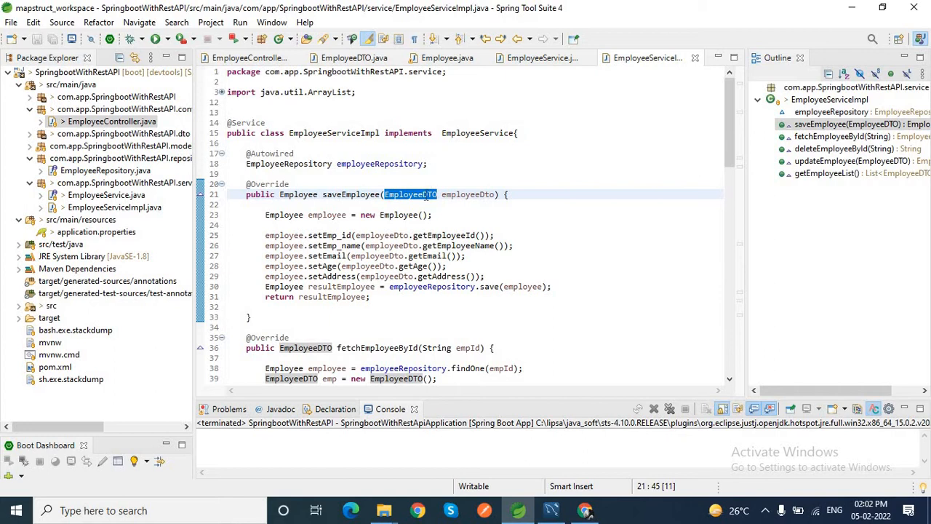
mouse_move(410, 195)
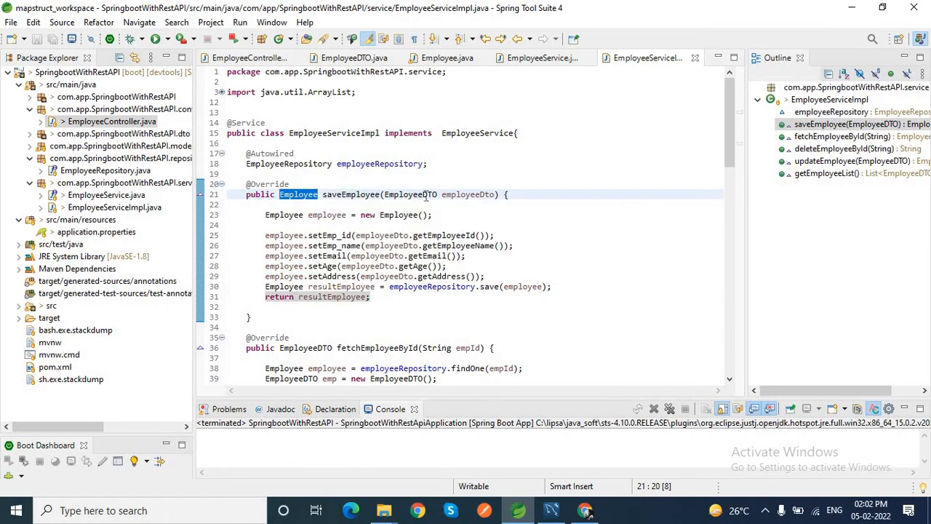
mouse_move(296, 195)
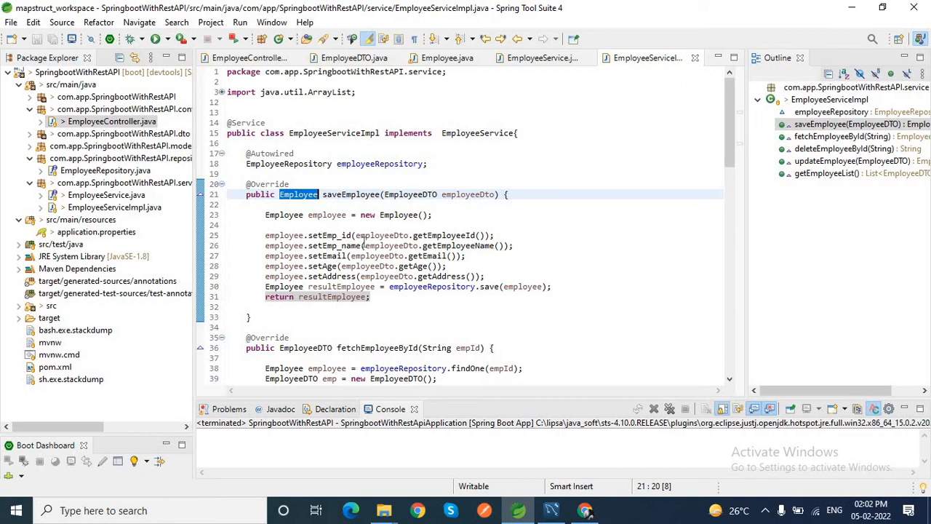
double_click(467, 195)
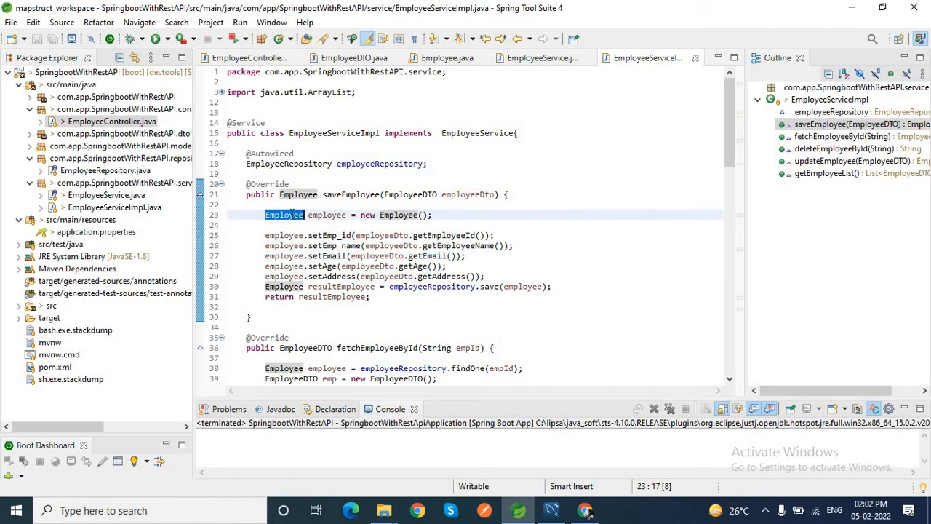
mouse_move(284, 264)
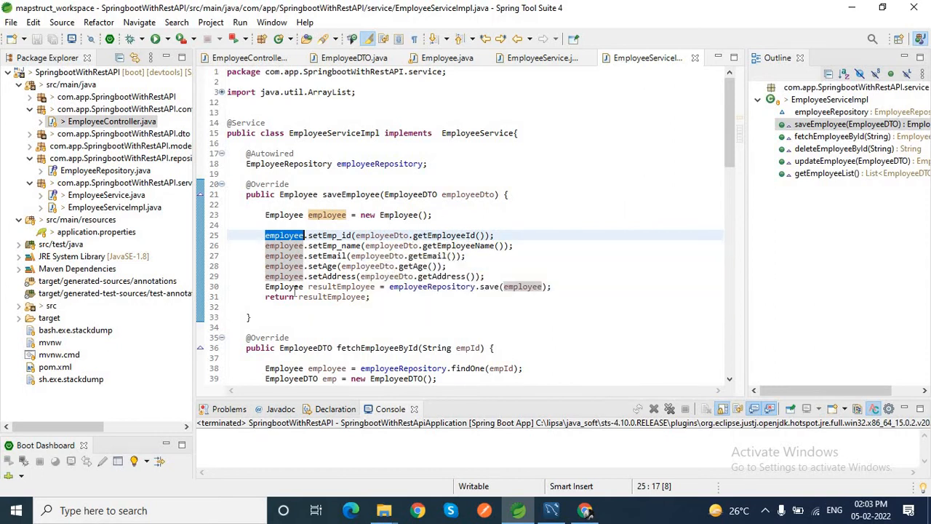
mouse_move(303, 277)
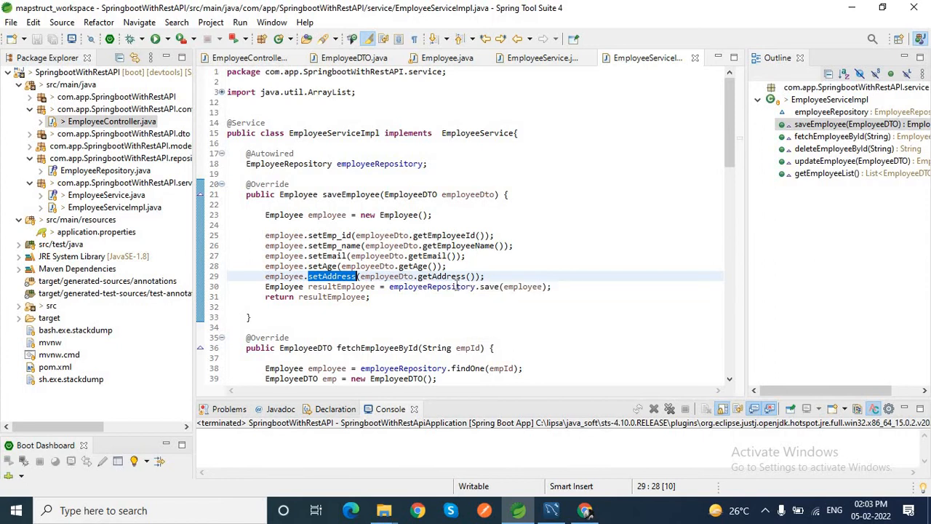
mouse_move(431, 285)
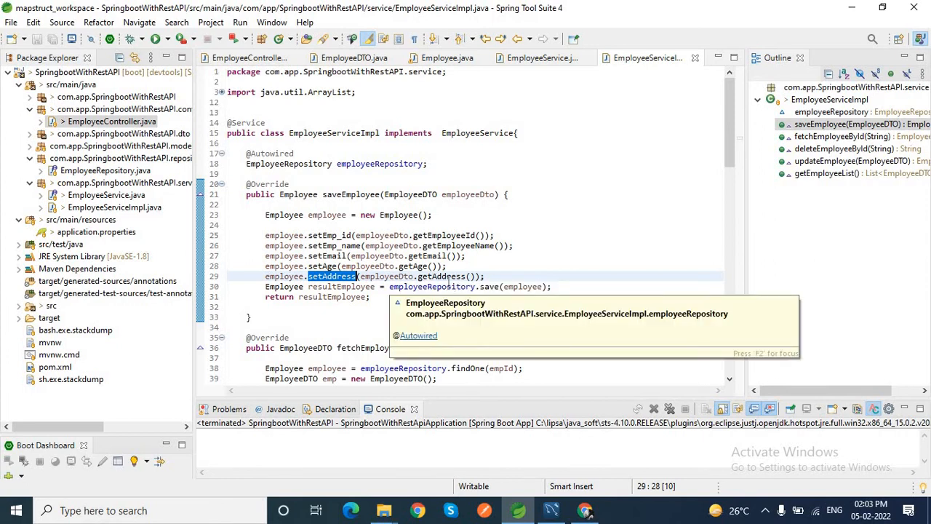
mouse_move(496, 266)
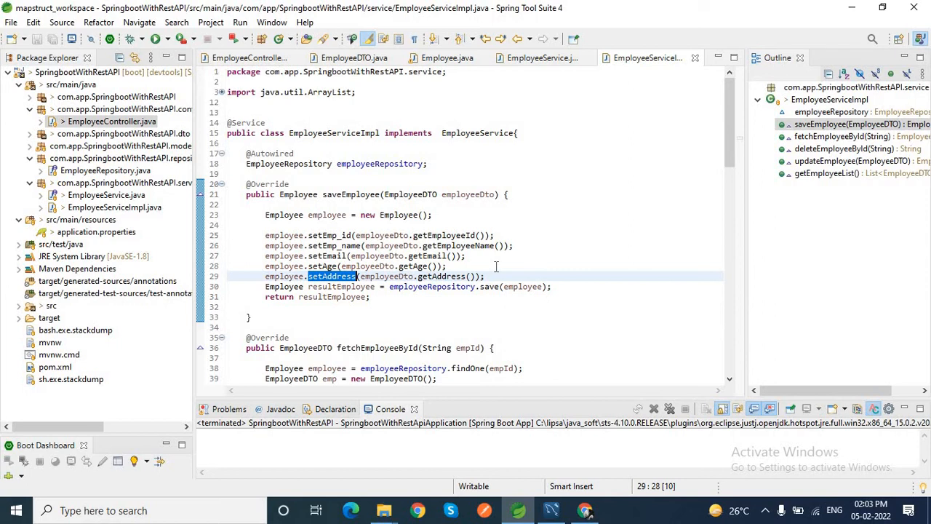
scroll(down, 3)
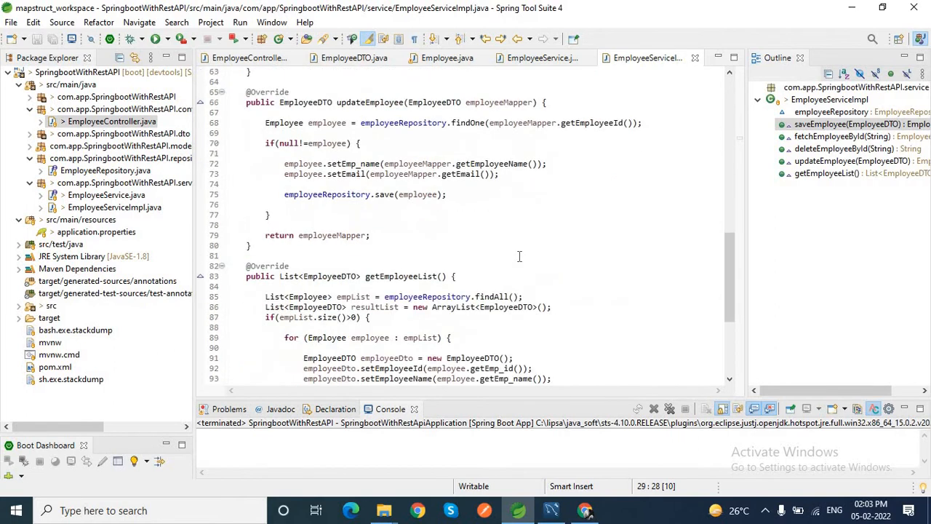
scroll(down, 3)
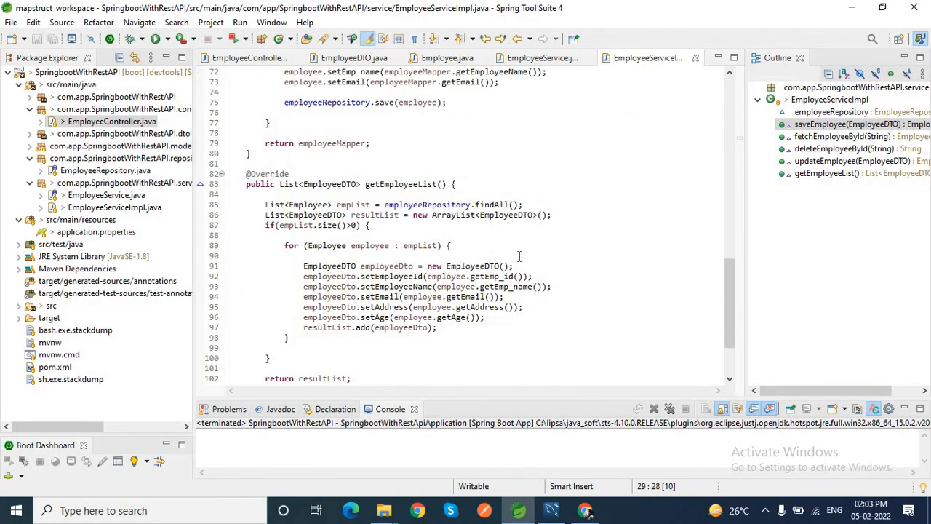
double_click(402, 184)
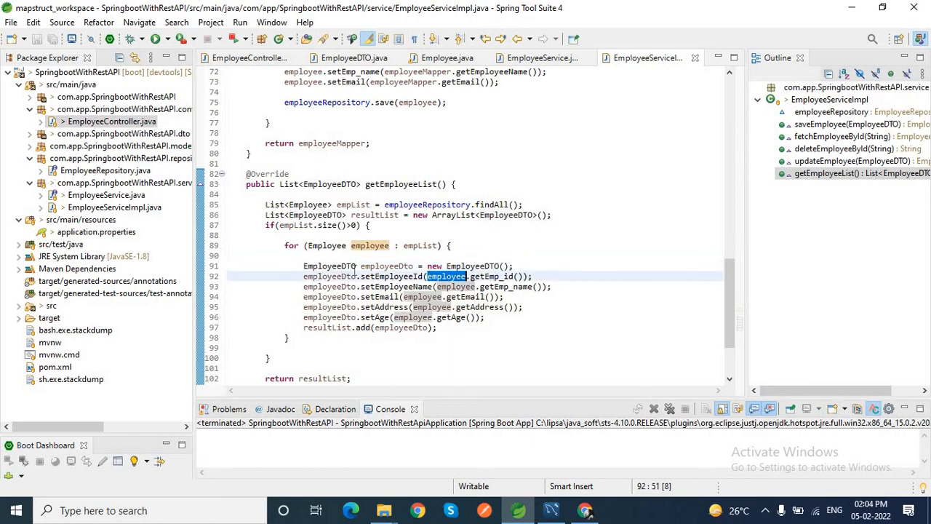
click(489, 337)
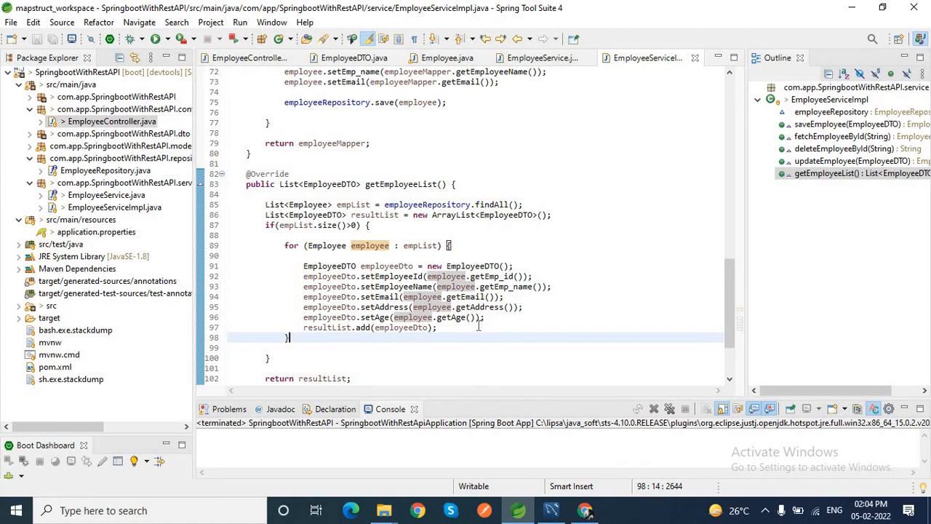
double_click(329, 265)
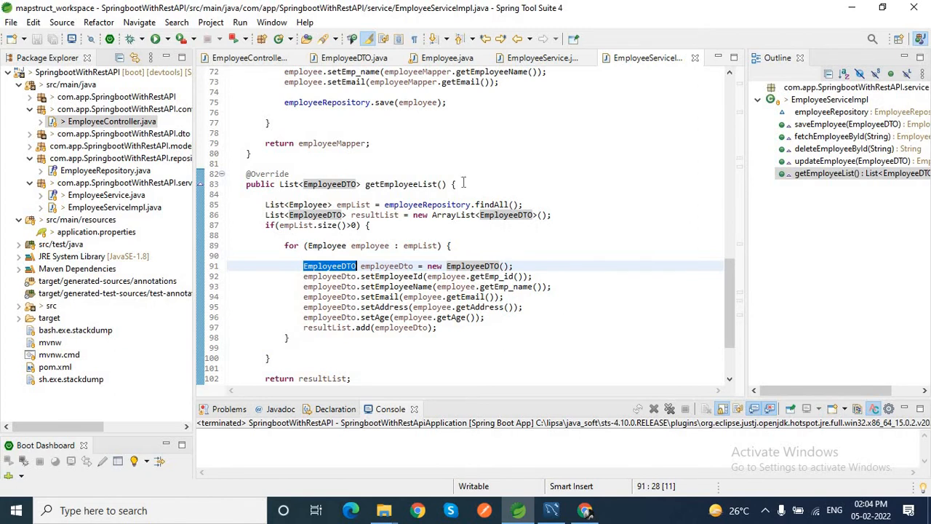
mouse_move(496, 184)
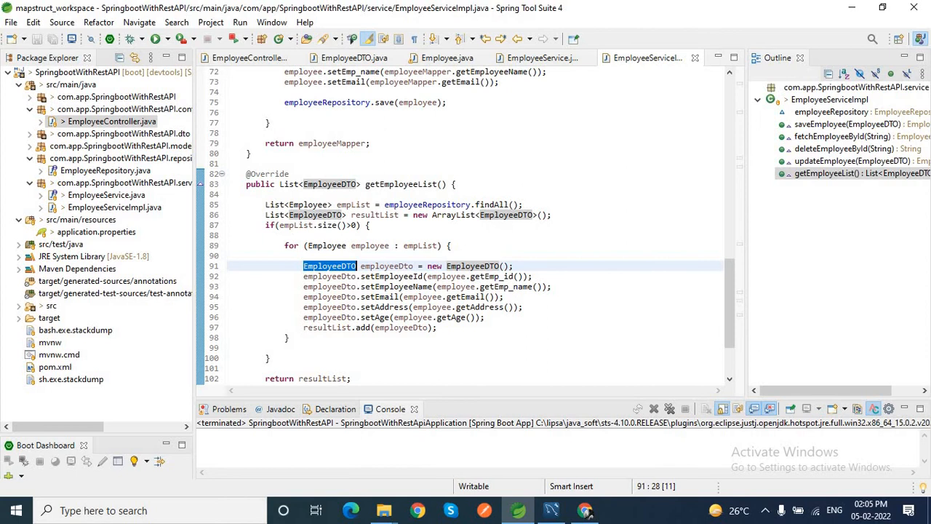
mouse_move(550, 244)
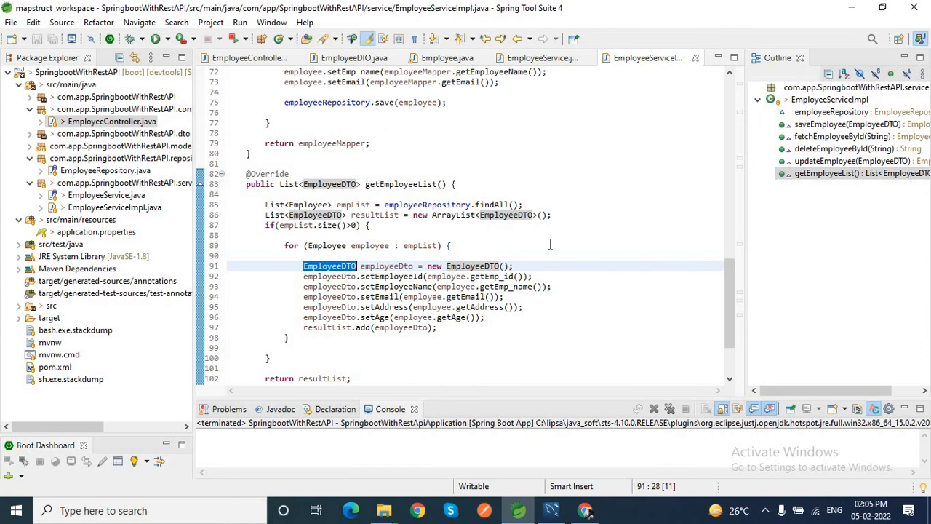